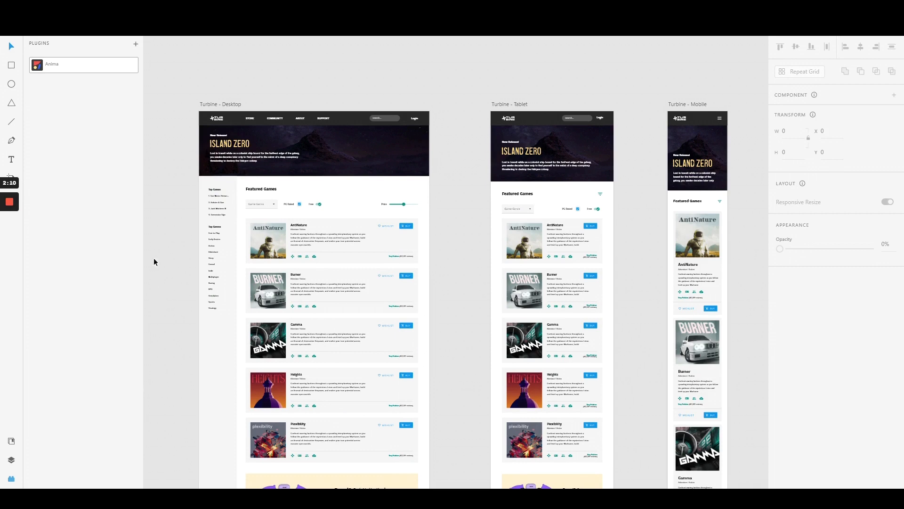
mouse_move(172, 136)
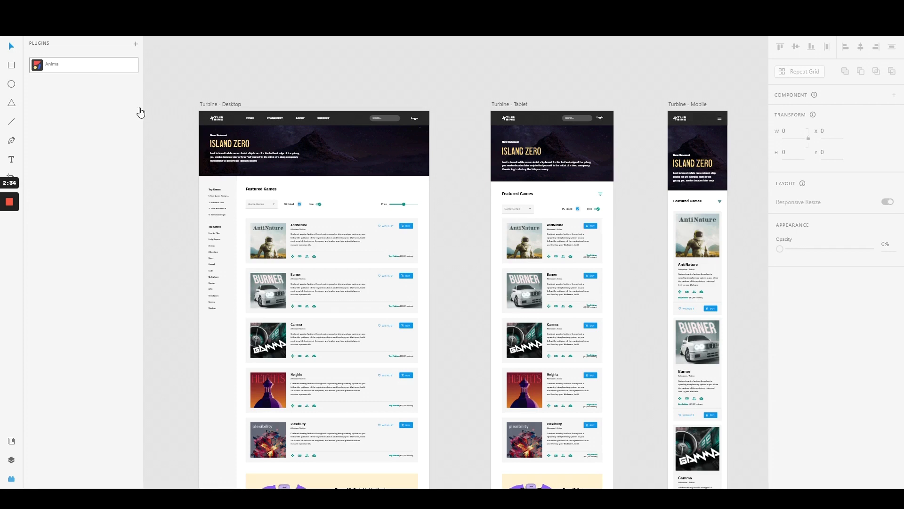
Save the Turbine Mobile, Tablet and Desktop frames as Anima breakpoints (375, 768, 1440 px).
left_click(51, 64)
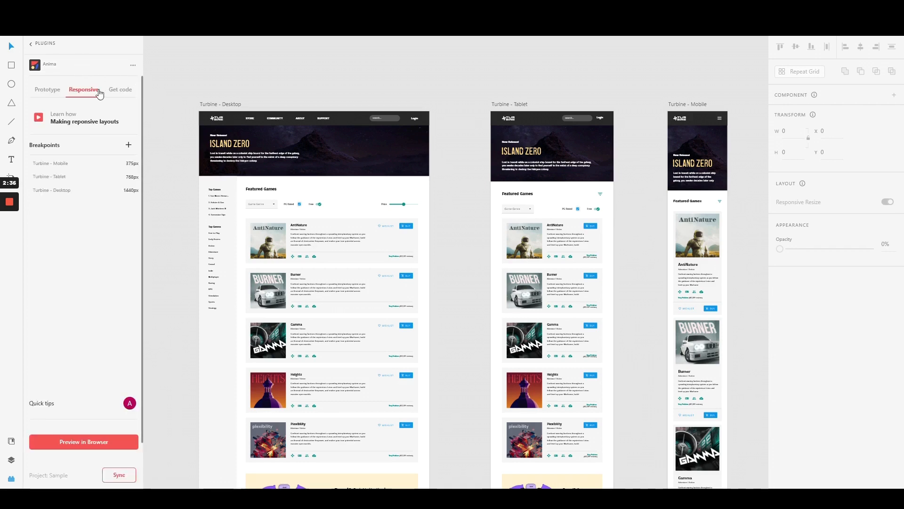
mouse_move(236, 82)
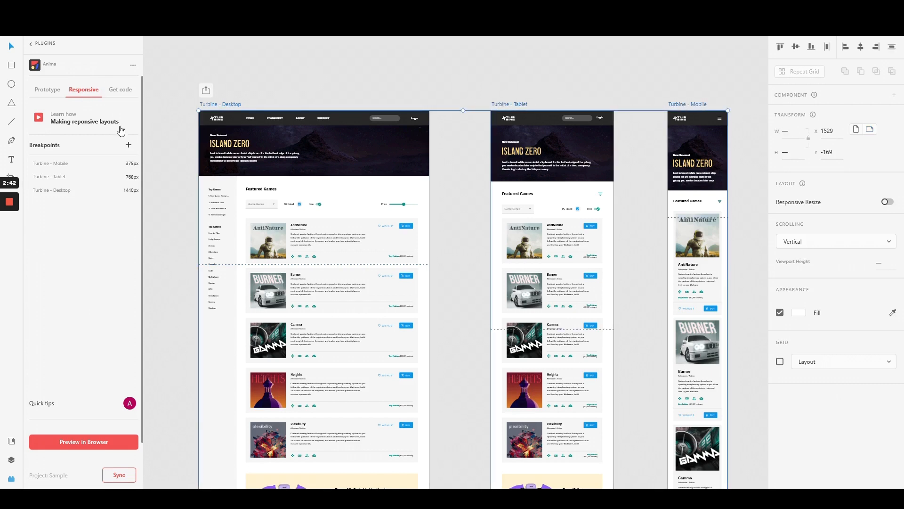
left_click(129, 145)
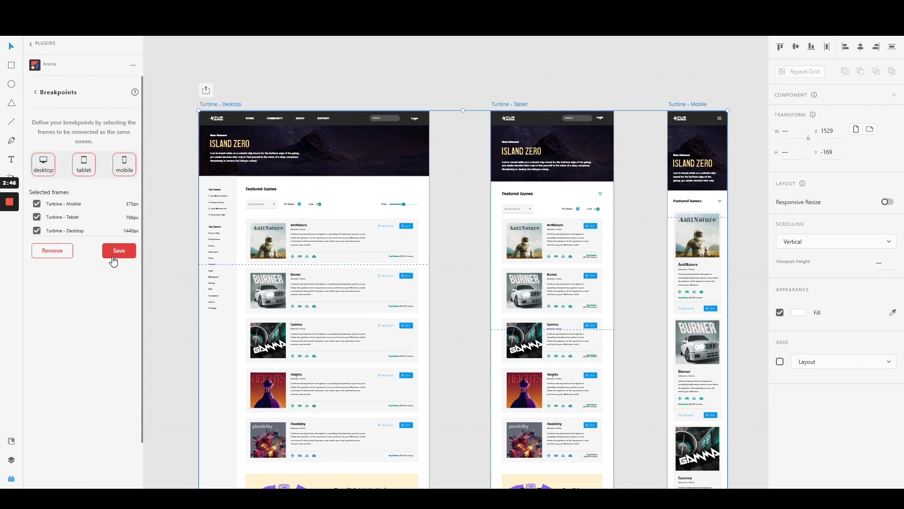
left_click(119, 251)
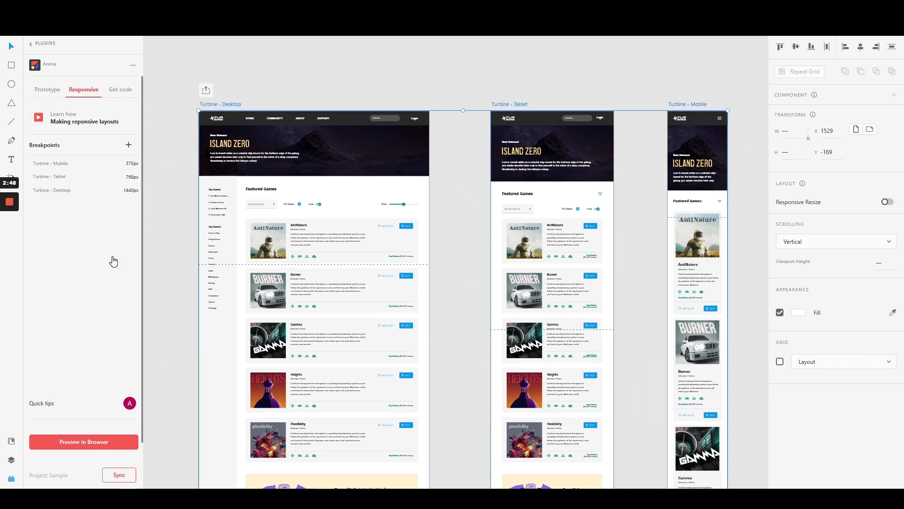
mouse_move(322, 88)
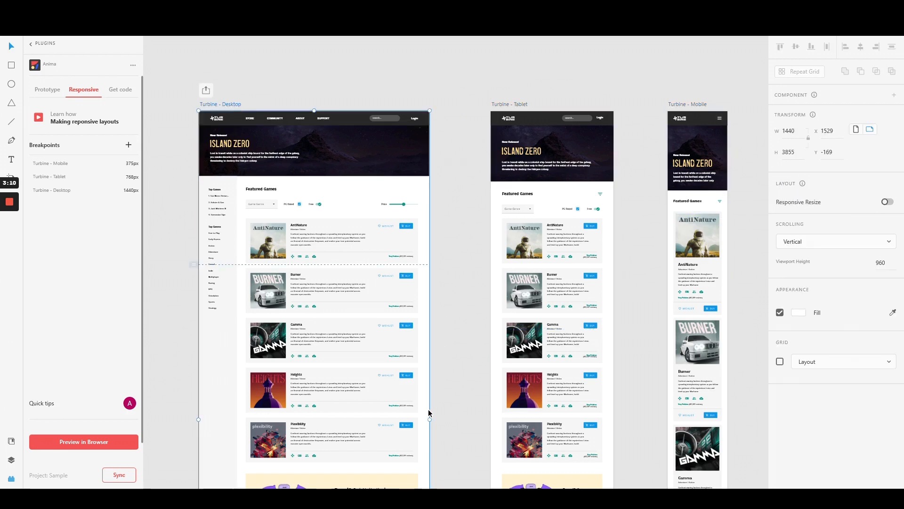
Marquee-select the three Turbine artboards and enable Responsive Resize.
left_click_drag(429, 419, 450, 419)
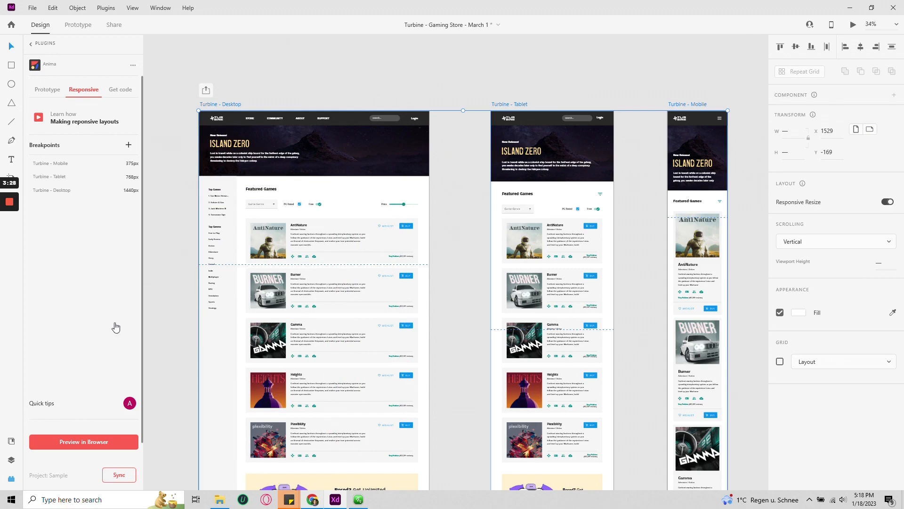
Preview the Turbine store in the browser, narrowing to mobile width then widening to about 1406 px.
left_click(84, 442)
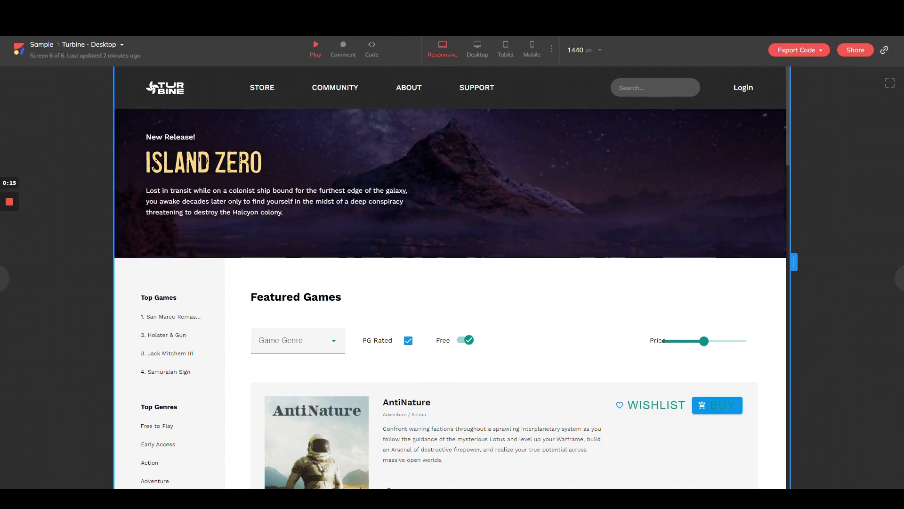
left_click_drag(793, 262, 599, 261)
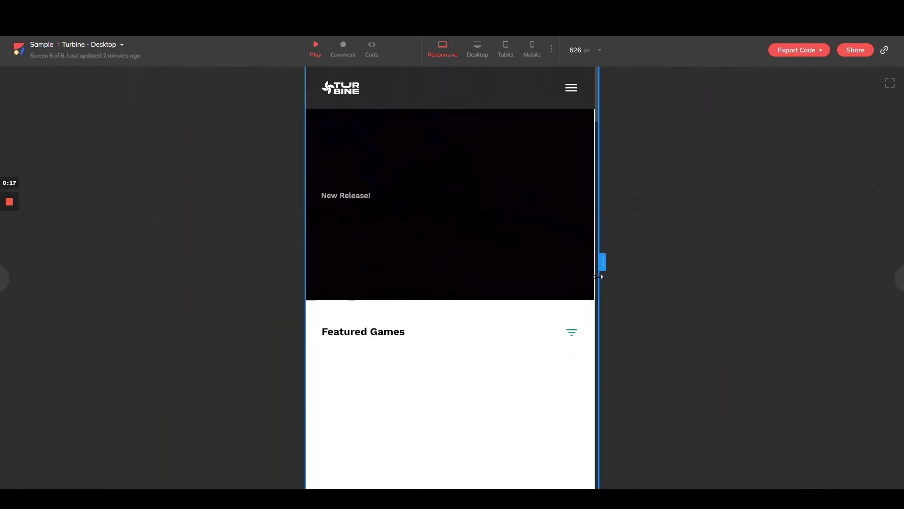
left_click_drag(601, 262, 670, 262)
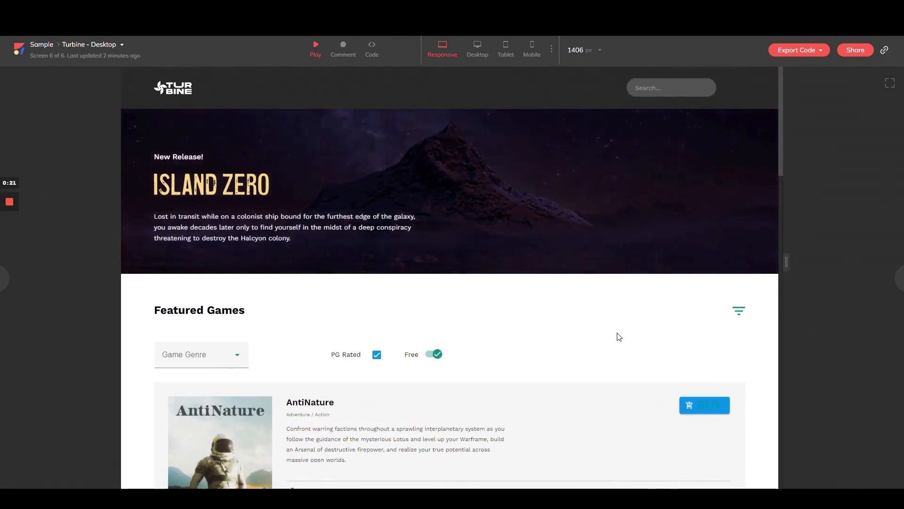
Scroll through the preview page and switch to the 1440 px Desktop preset.
scroll("down", 3)
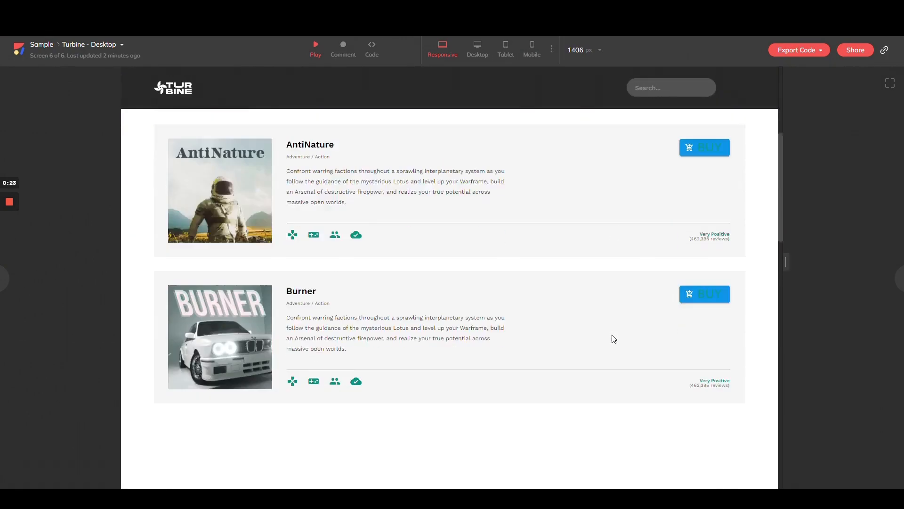
scroll("down", 3)
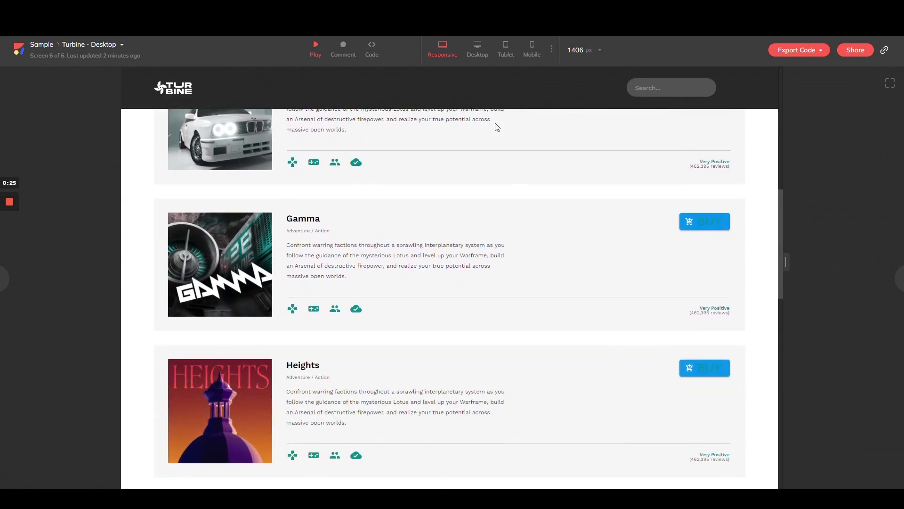
left_click(477, 46)
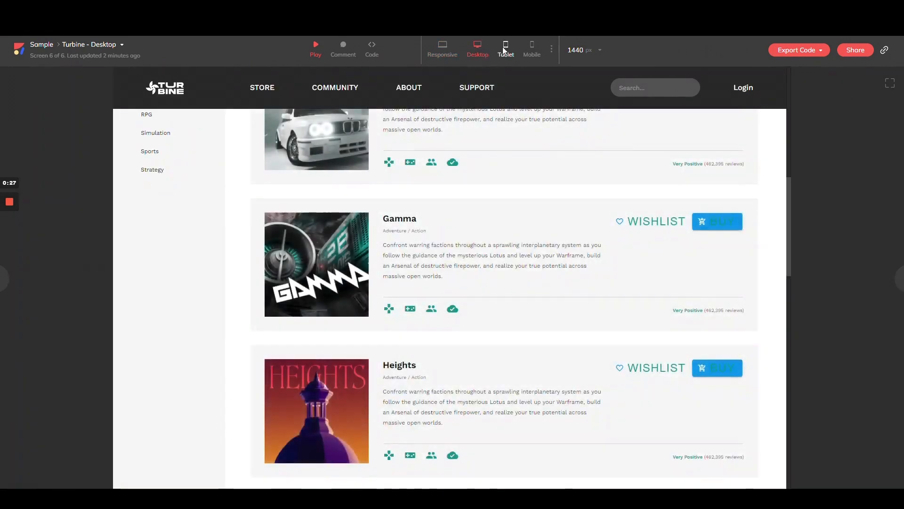